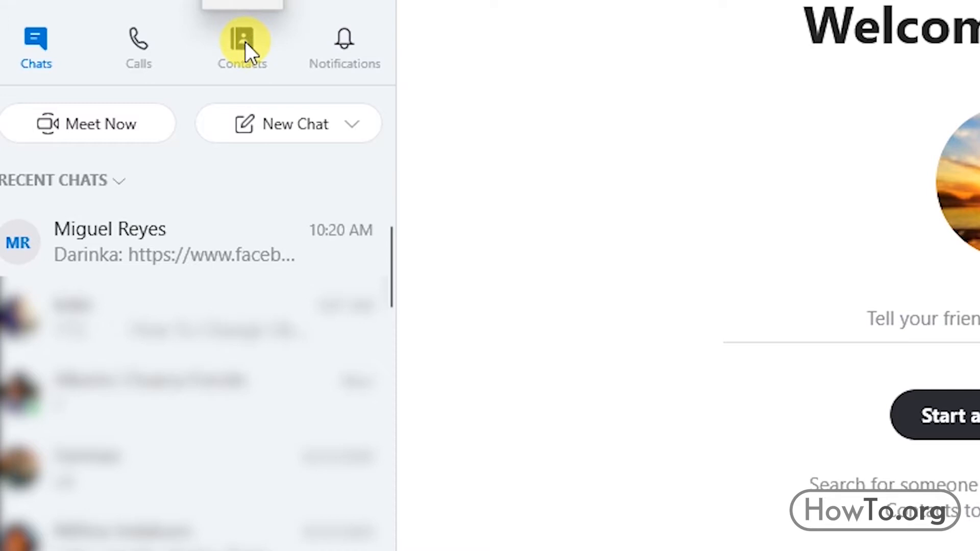
Show Skype contacts and open the context menu for 'A jugar con Hugo'
{"action": "left_click", "coordinate": [242, 44]}
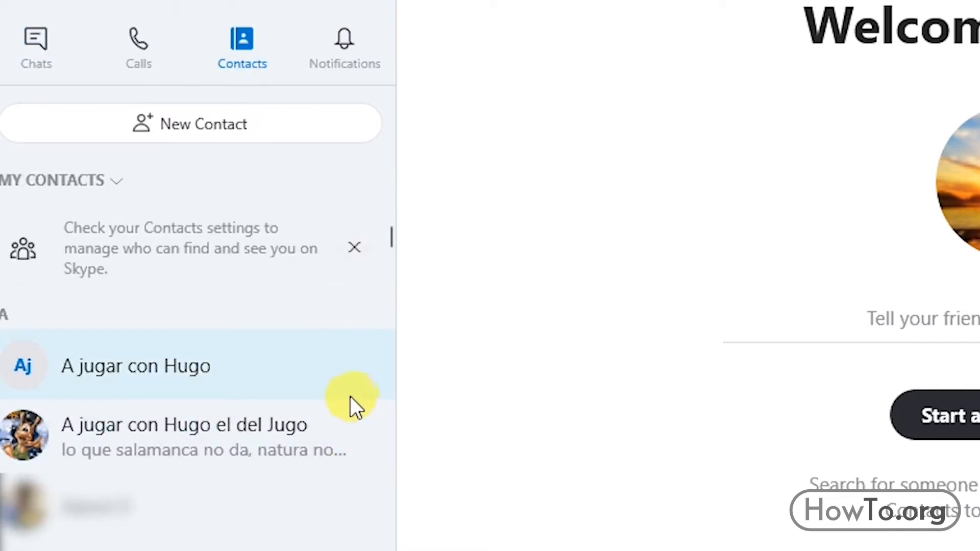
{"action": "right_click", "coordinate": [134, 366]}
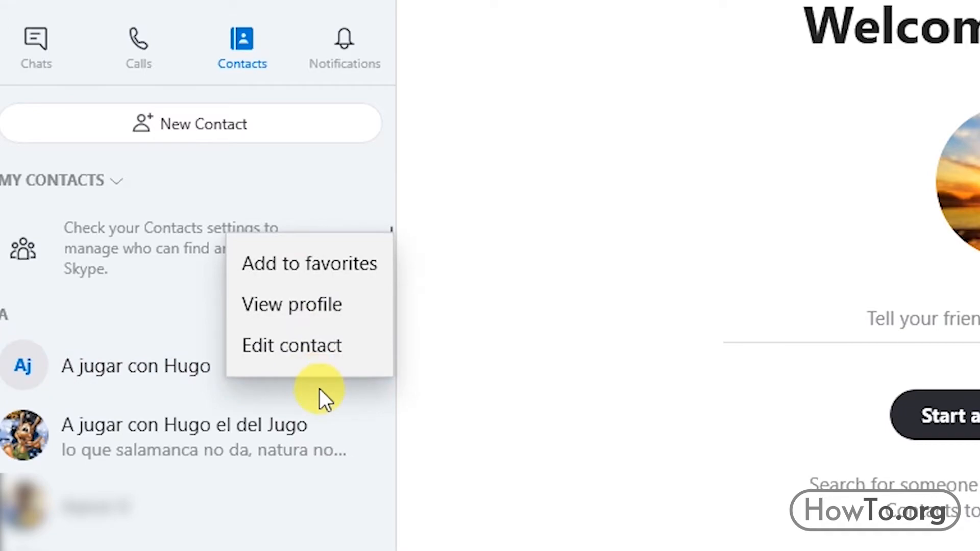
Open the contact's profile and scroll down to the removal and block options
{"action": "left_click", "coordinate": [290, 304]}
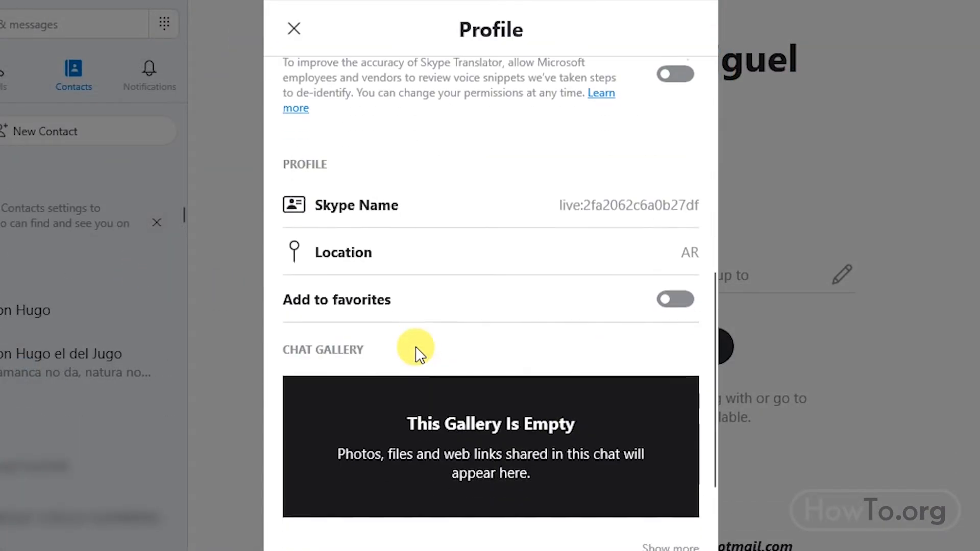
{"action": "scroll", "scroll_direction": "down", "scroll_amount": 3}
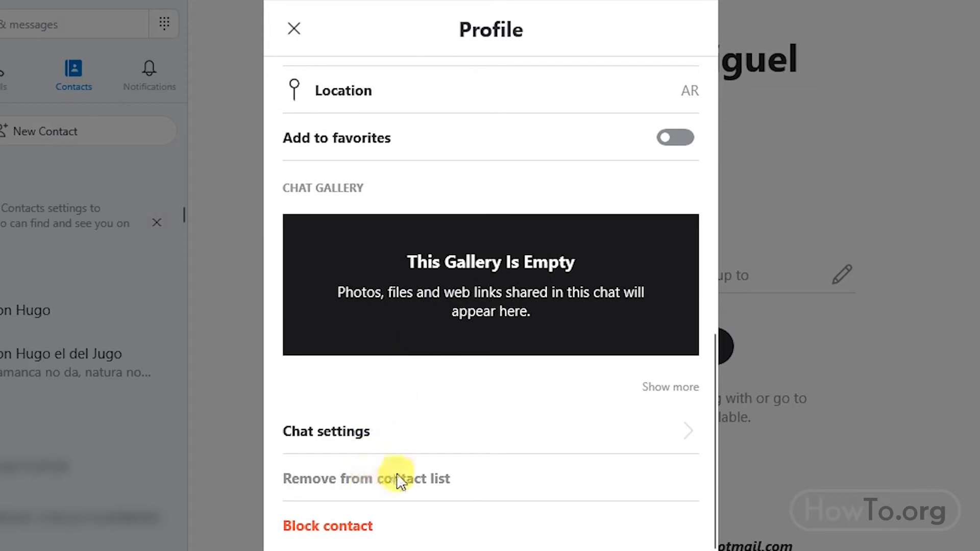
{"action": "mouse_move", "coordinate": [386, 478]}
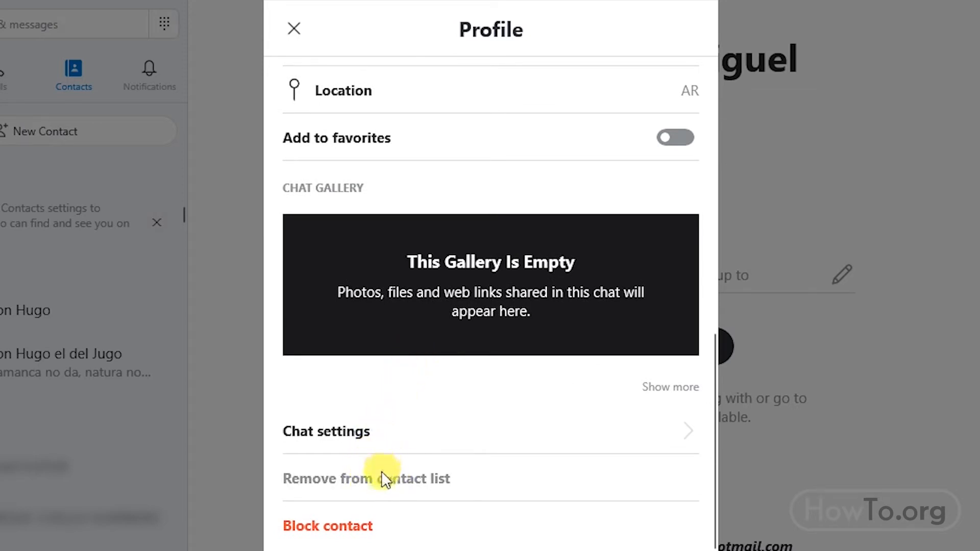
{"action": "mouse_move", "coordinate": [393, 476]}
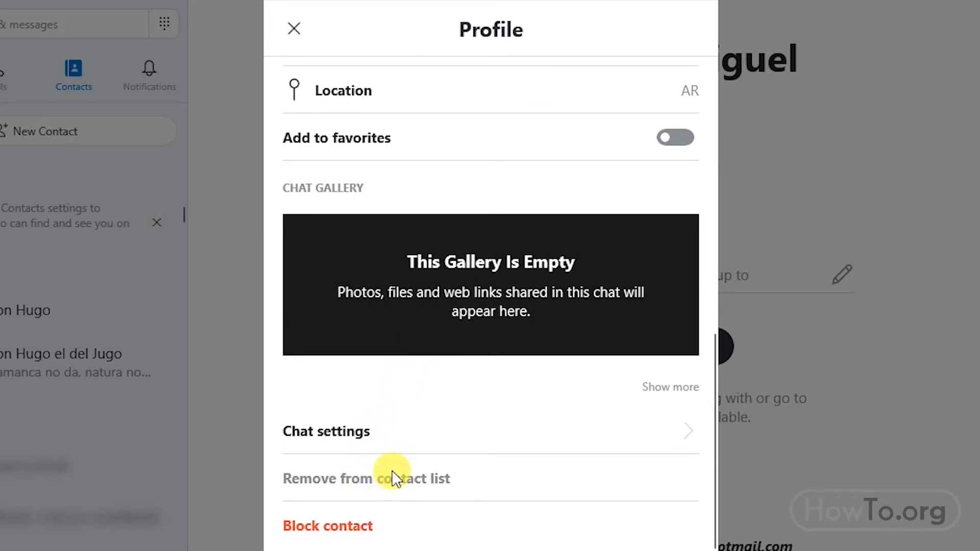
Remove the contact via Remove from contact list and confirm with Remove
{"action": "left_click", "coordinate": [367, 479]}
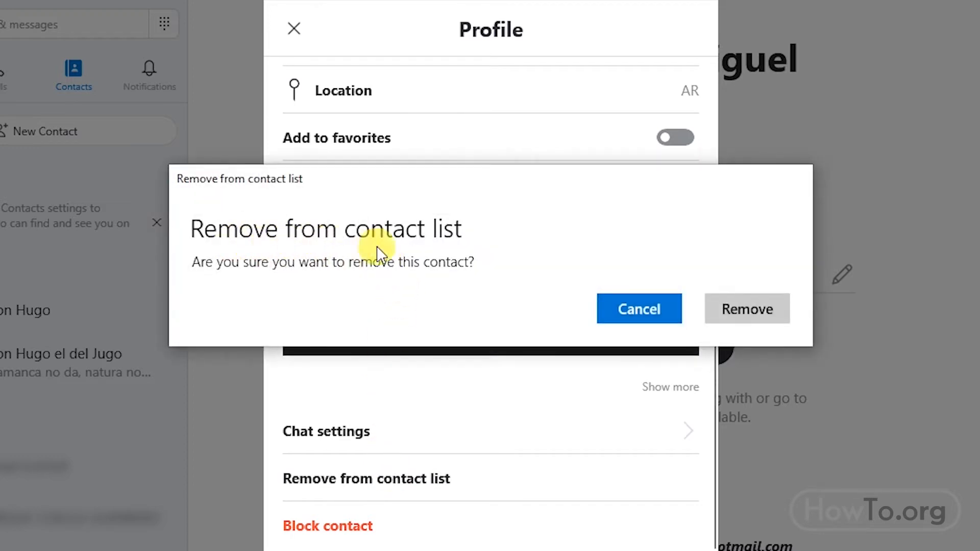
{"action": "mouse_move", "coordinate": [747, 309]}
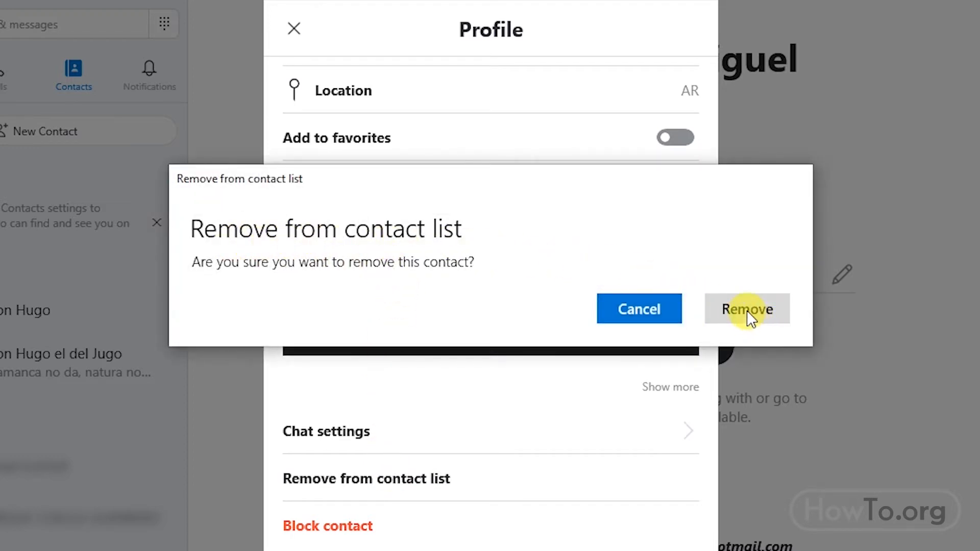
{"action": "left_click", "coordinate": [746, 308]}
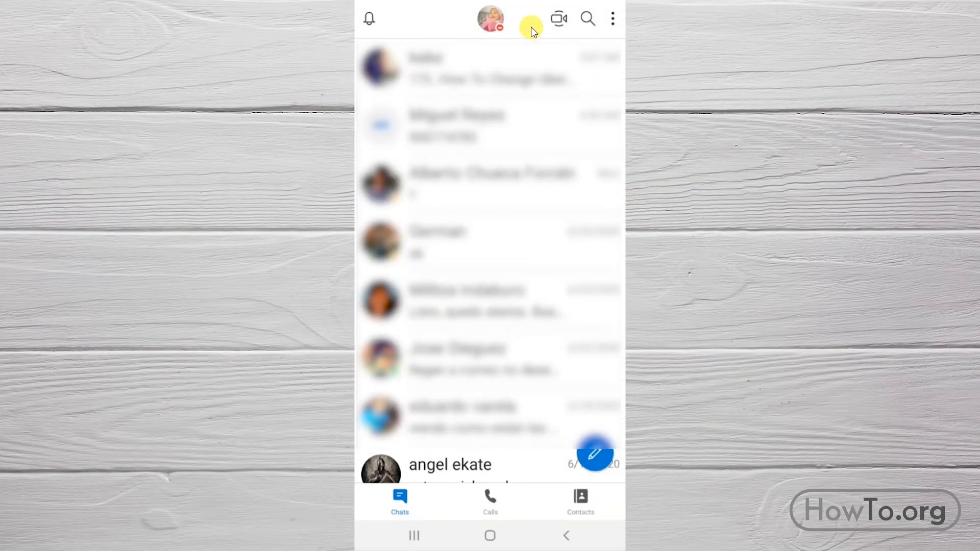
Switch the mobile Skype app to the Contacts tab showing My contacts
{"action": "left_click", "coordinate": [579, 501]}
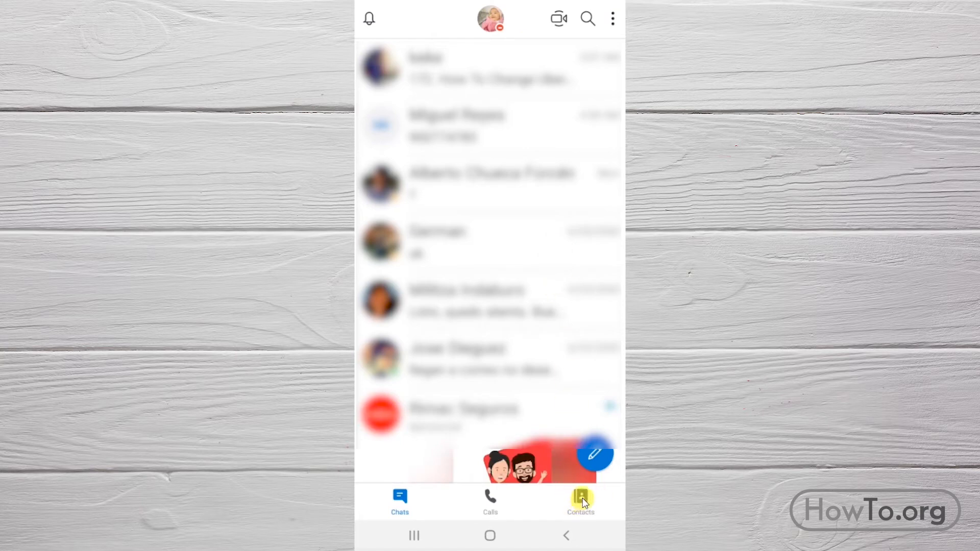
{"action": "left_click", "coordinate": [579, 500]}
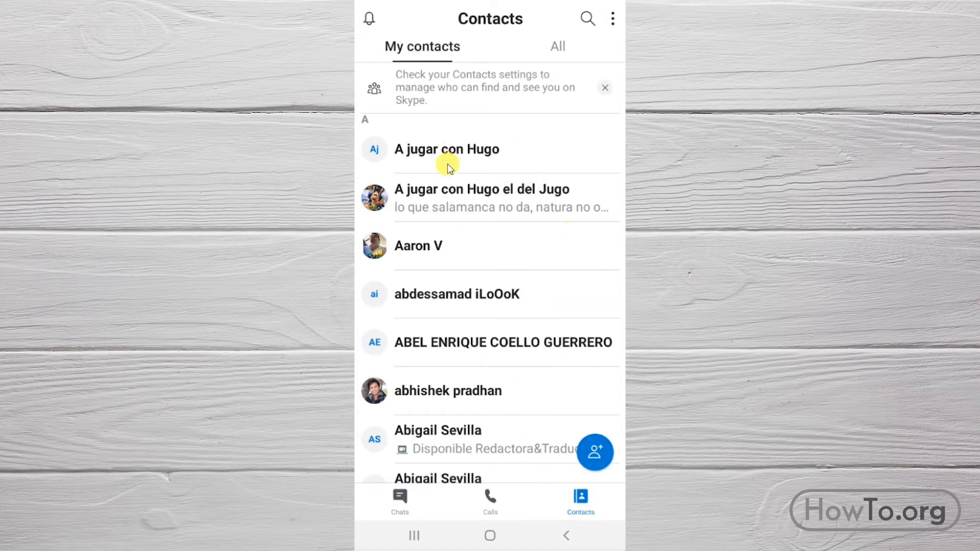
{"action": "mouse_move", "coordinate": [531, 426]}
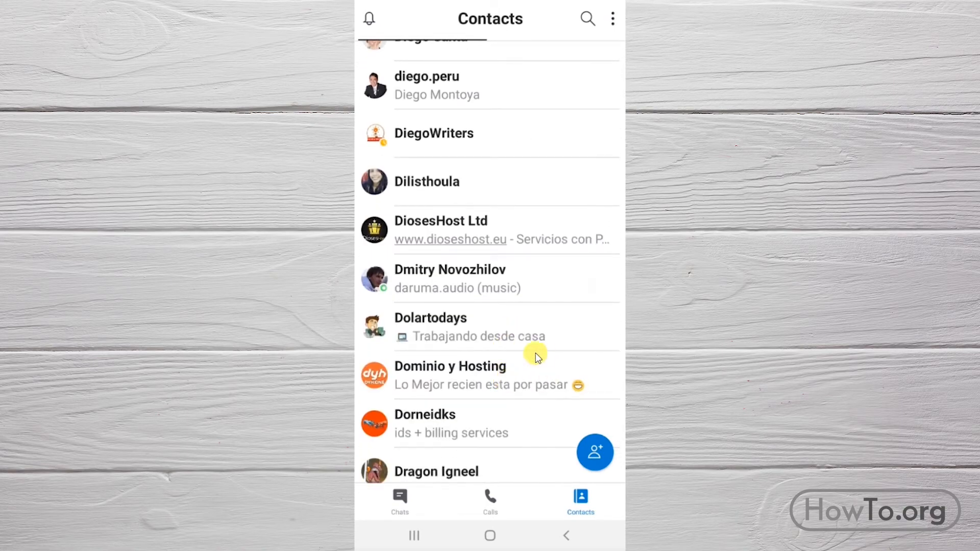
{"action": "mouse_move", "coordinate": [523, 190]}
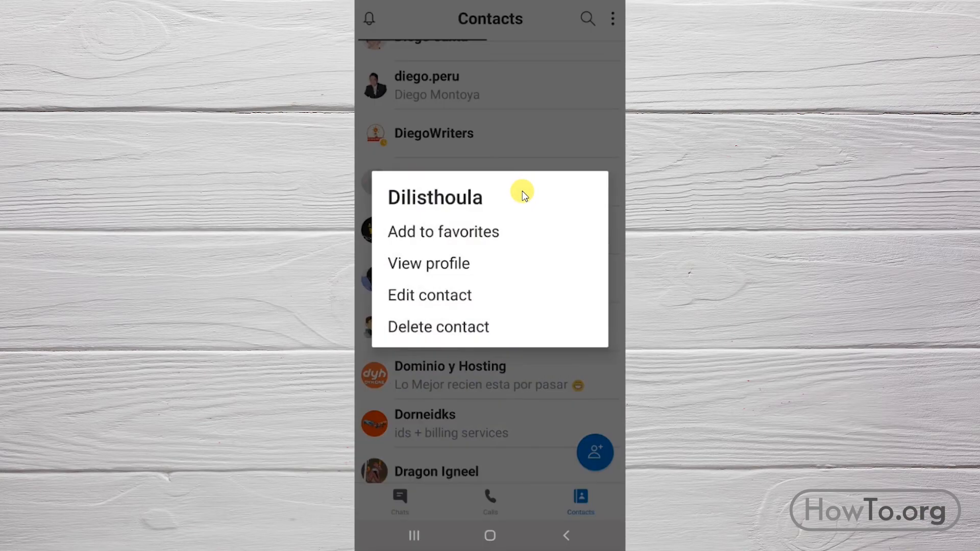
{"action": "mouse_move", "coordinate": [451, 303]}
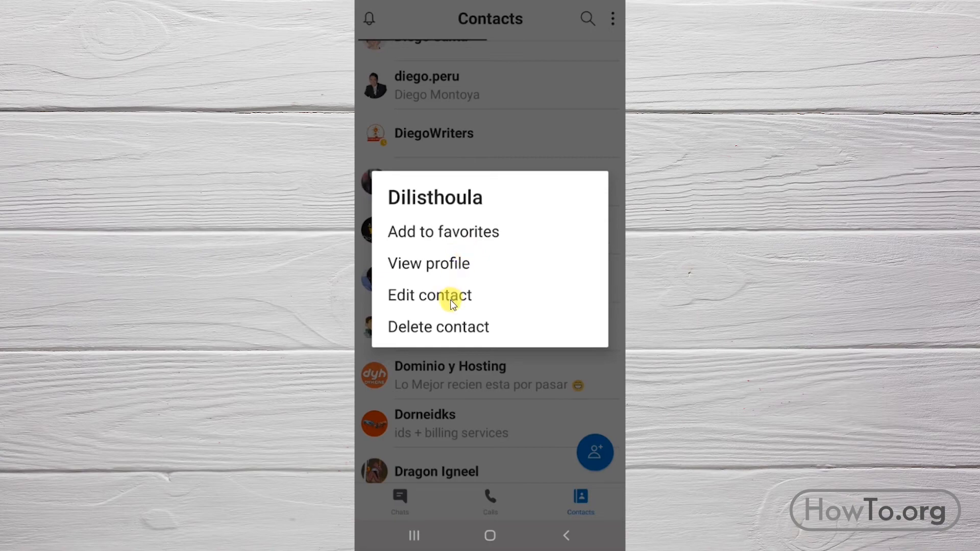
{"action": "mouse_move", "coordinate": [468, 329]}
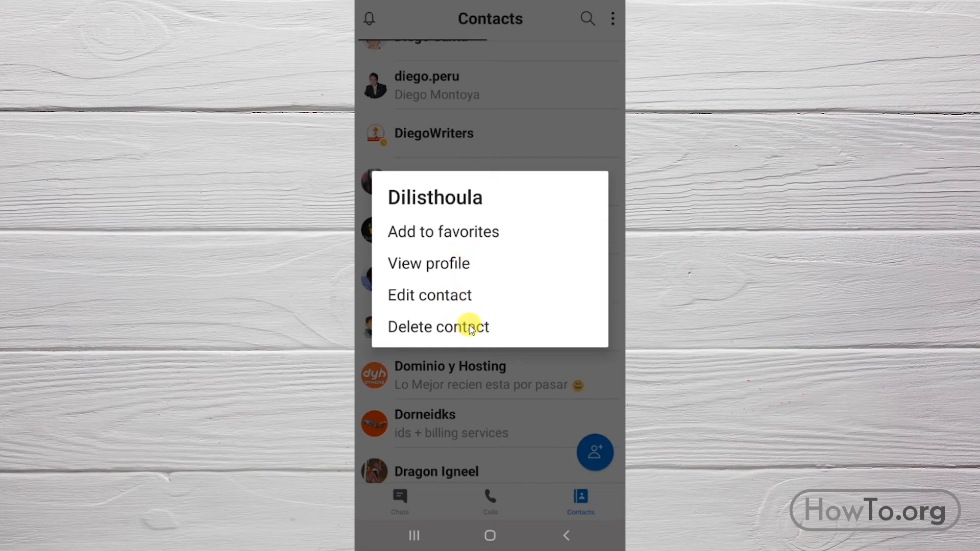
Delete Dilisthoula from the mobile contacts list
{"action": "left_click", "coordinate": [437, 326]}
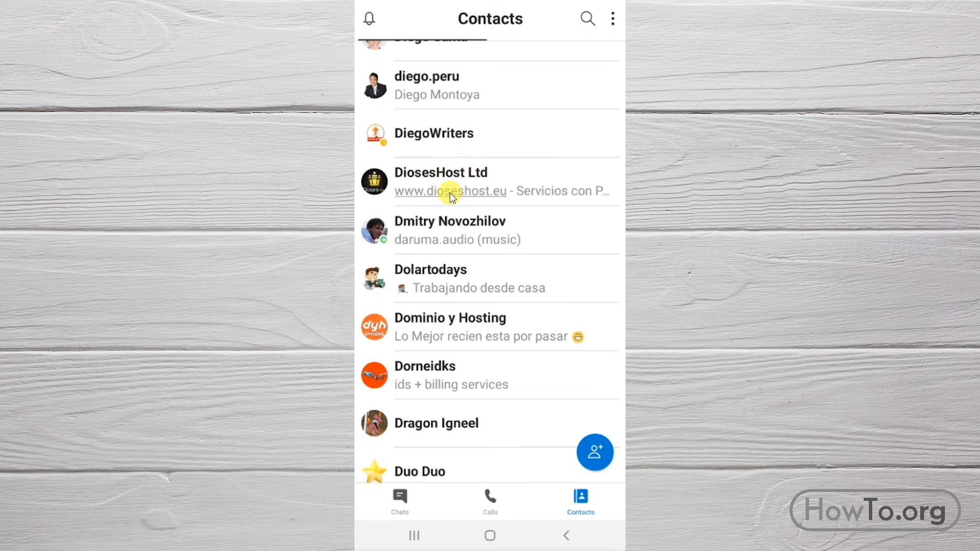
{"action": "mouse_move", "coordinate": [531, 189]}
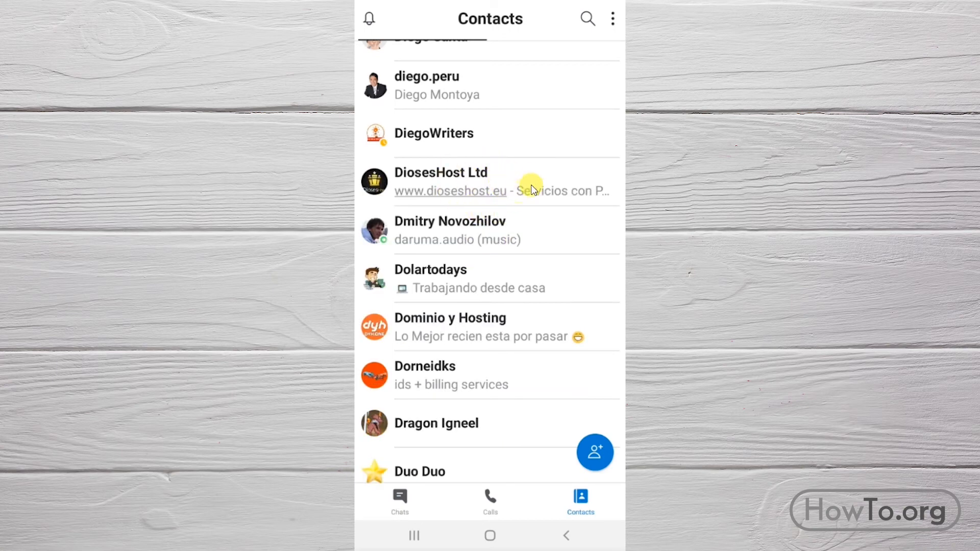
{"action": "mouse_move", "coordinate": [548, 175]}
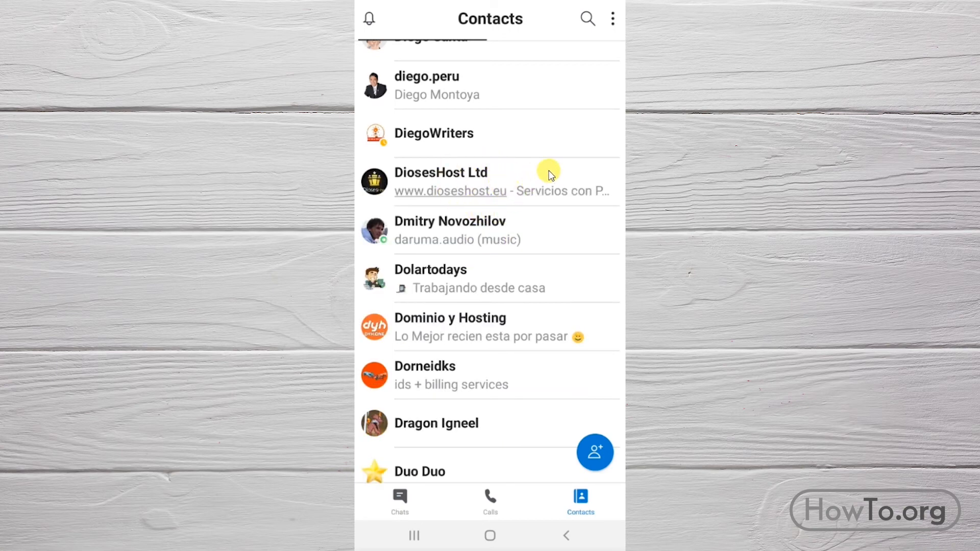